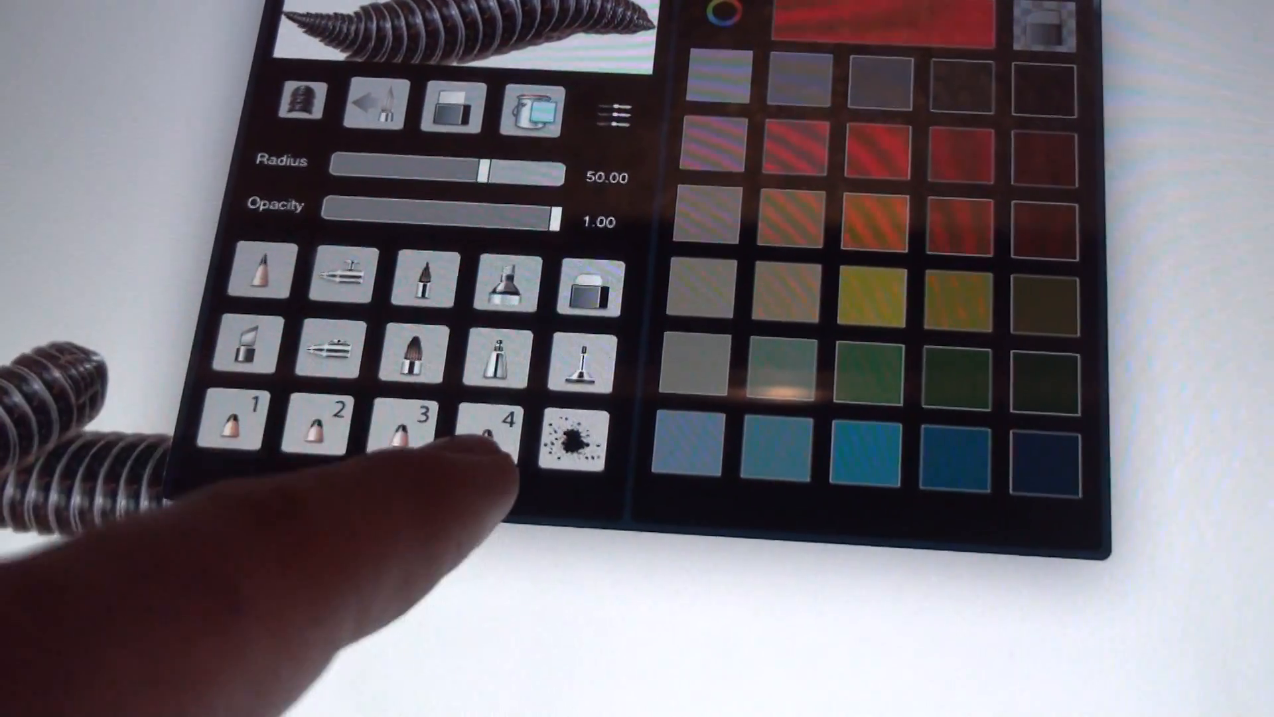
Step: Pick the metal-coil brush with red and paint coil strokes and thin red lines
click(509, 422)
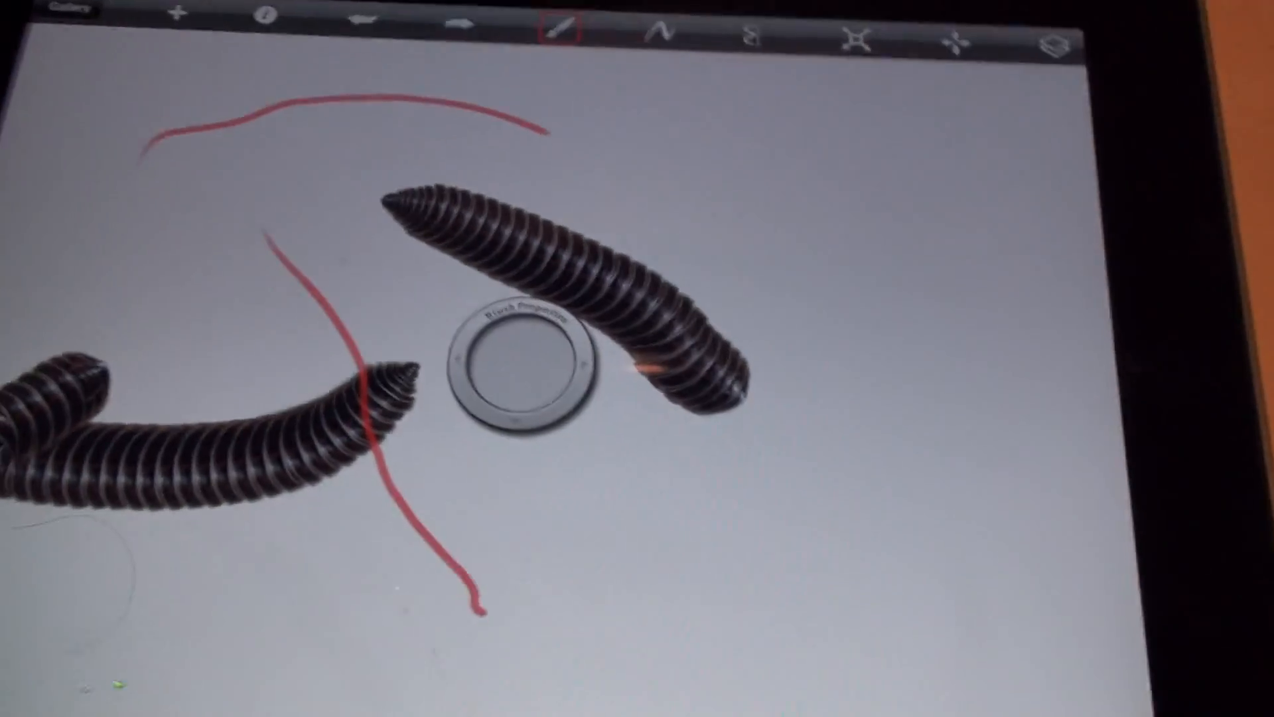
Step: Add a second layer, scribble red on it, then delete that layer
click(1058, 43)
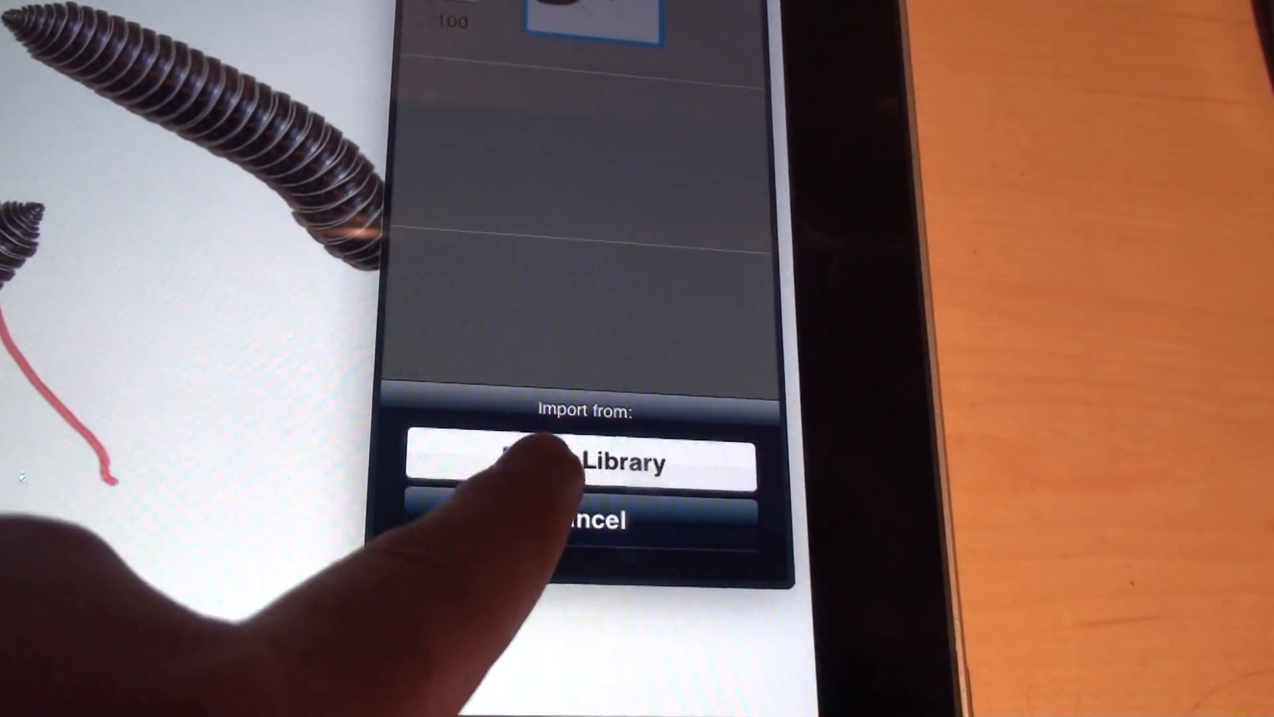
click(583, 462)
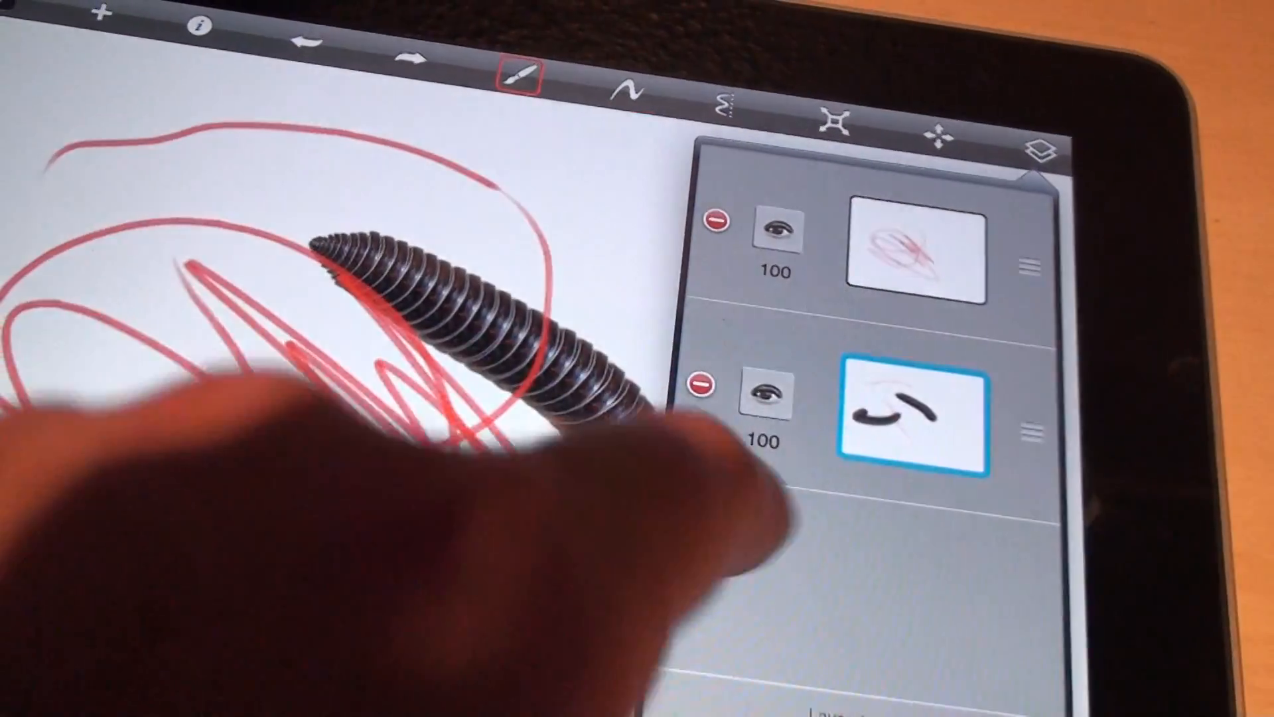
click(908, 256)
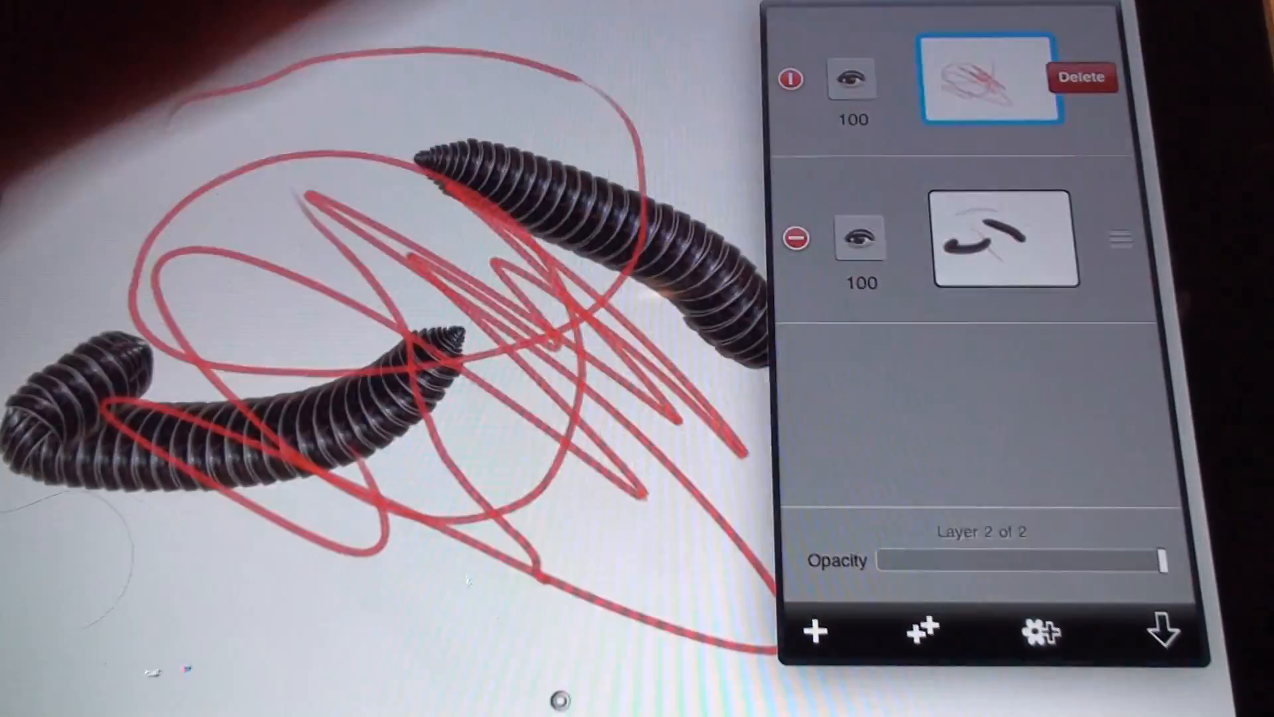
click(1081, 77)
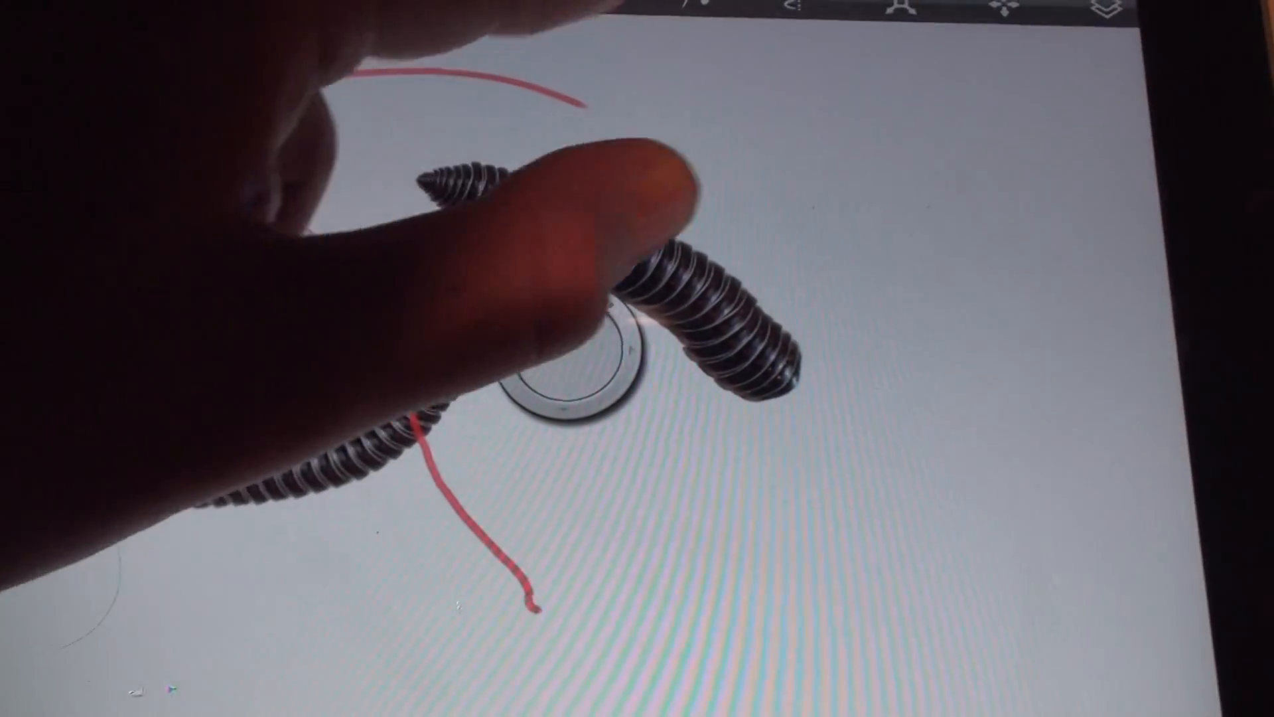
Step: Choose a textured brush and paint a chalky red rectangle with crossing lines
click(684, 77)
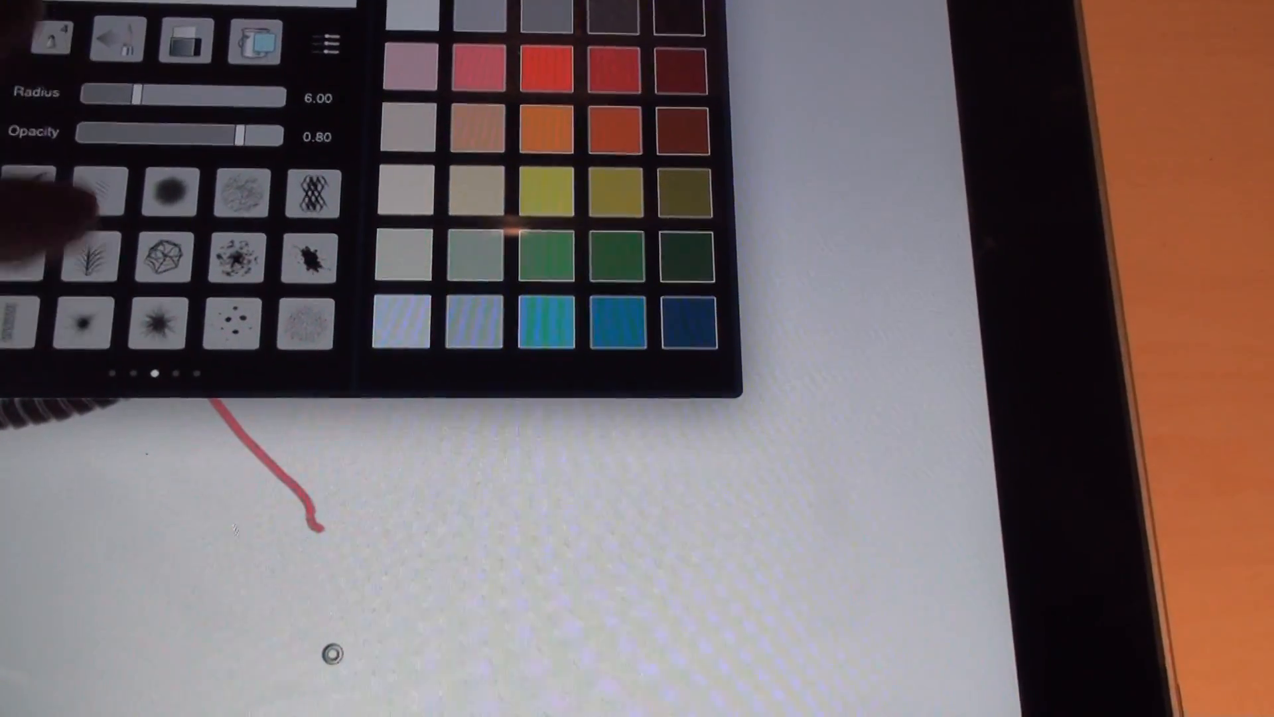
click(311, 259)
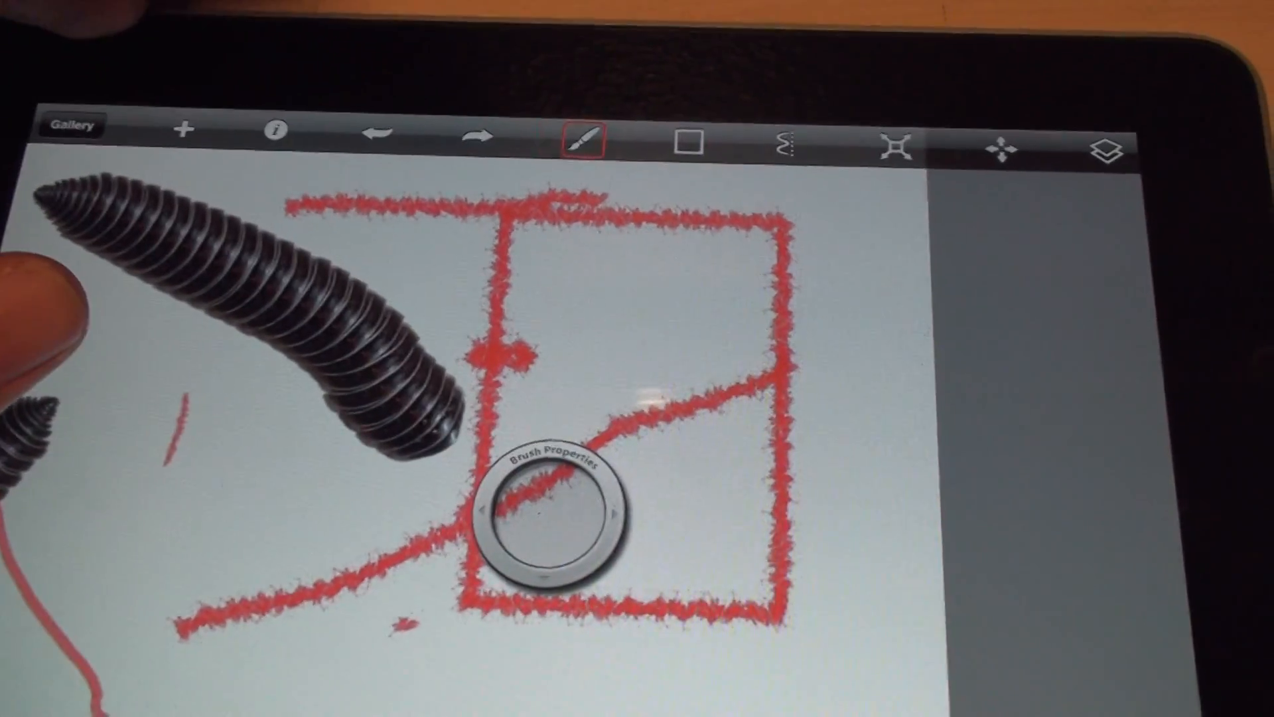
Step: Choose the red pen brush at radius 10, opacity 0.90 and return to the canvas
click(602, 139)
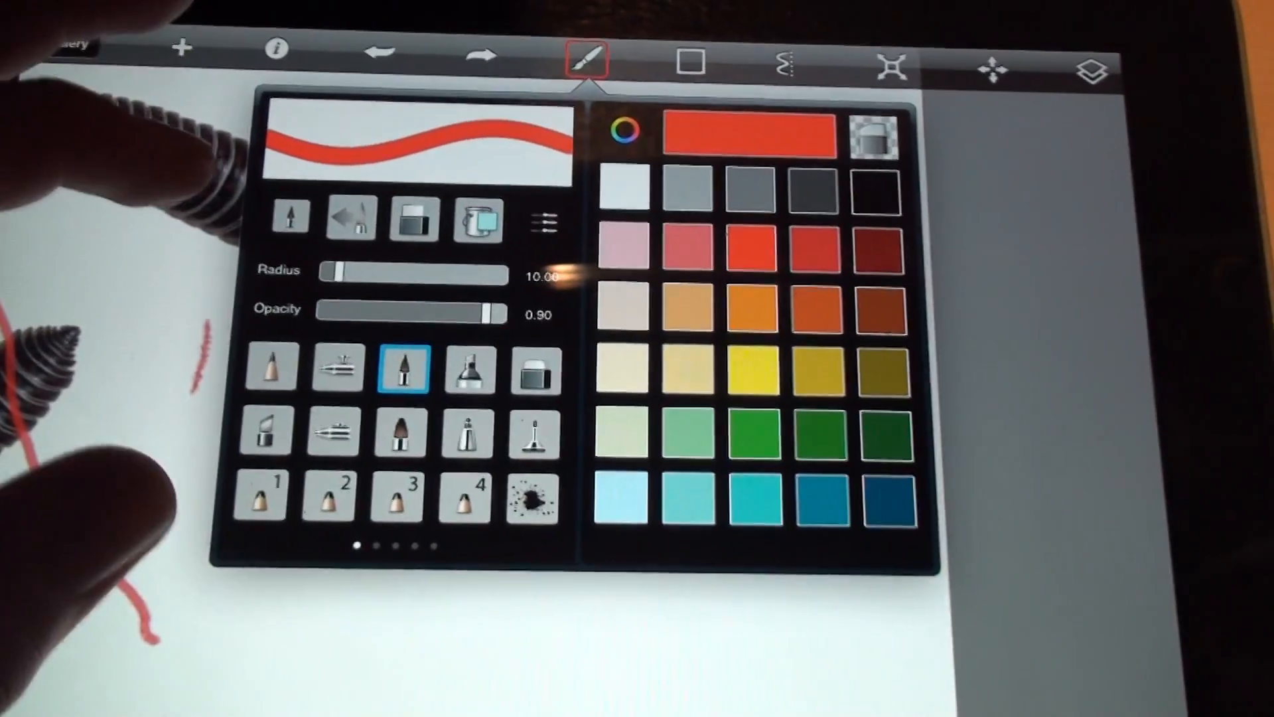
click(587, 60)
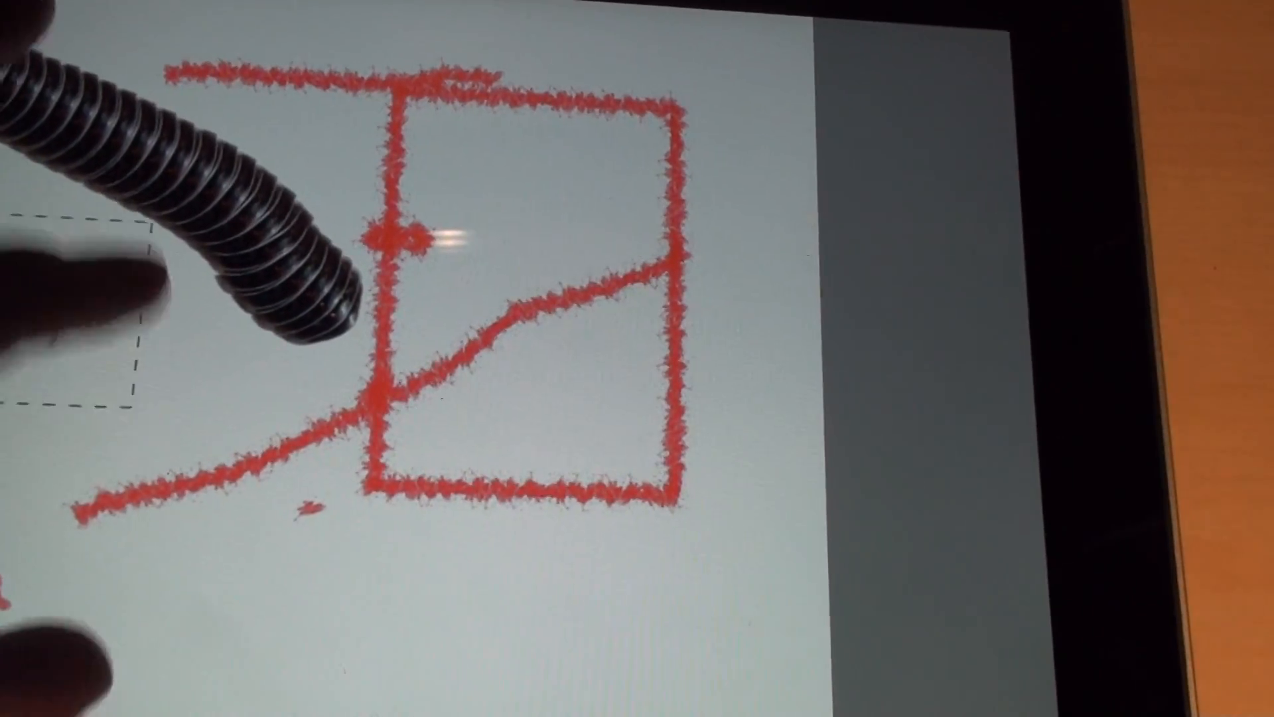